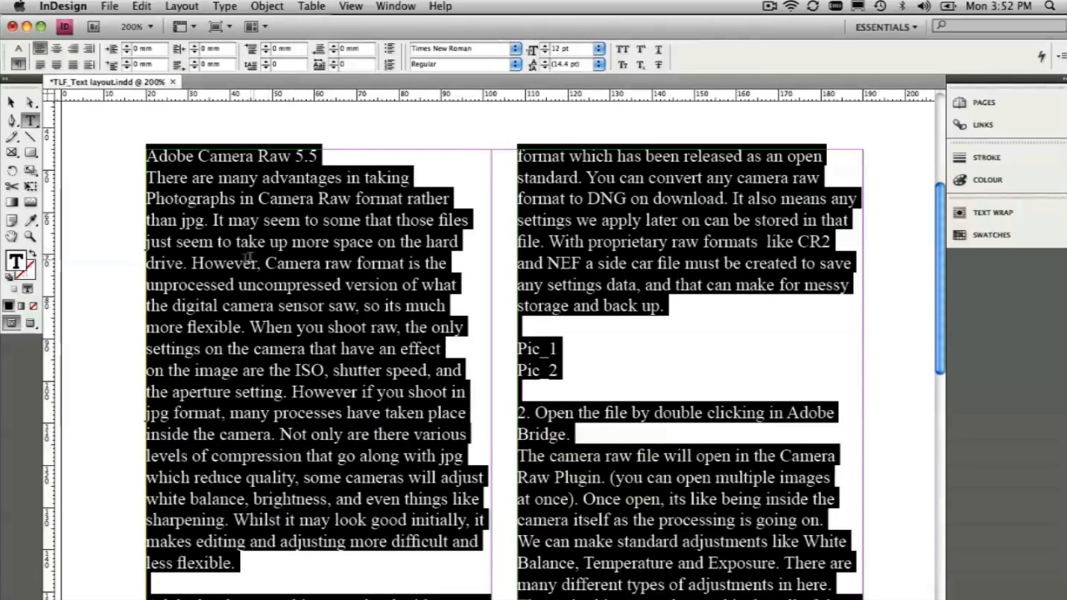
{"action": "mouse_move", "coordinate": [508, 207]}
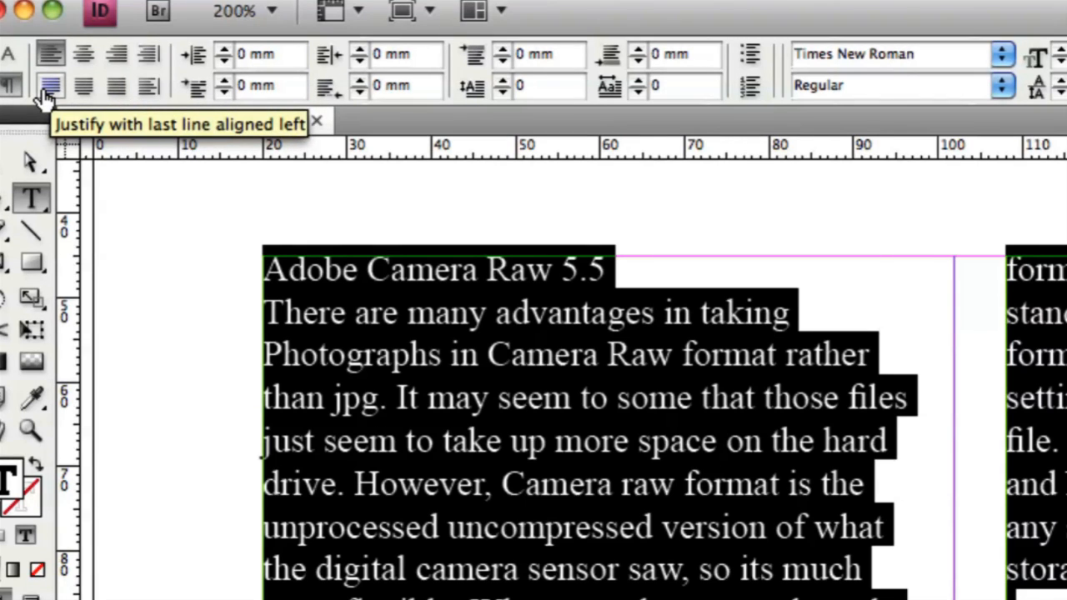
Set the body paragraphs to Justify with last line aligned left and enter the text
{"action": "left_click", "coordinate": [50, 86]}
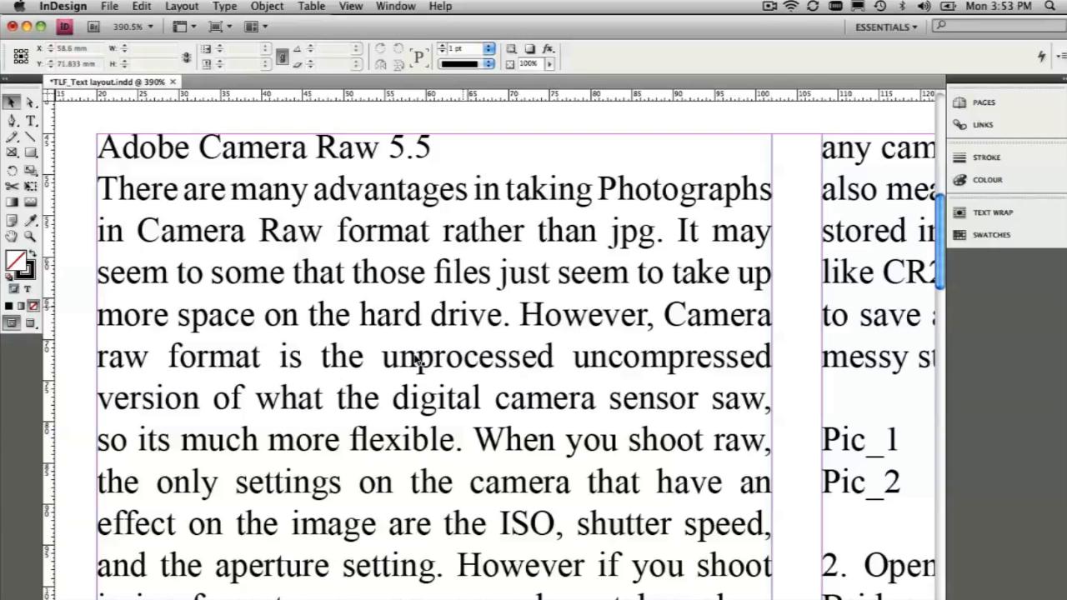
{"action": "mouse_move", "coordinate": [425, 284]}
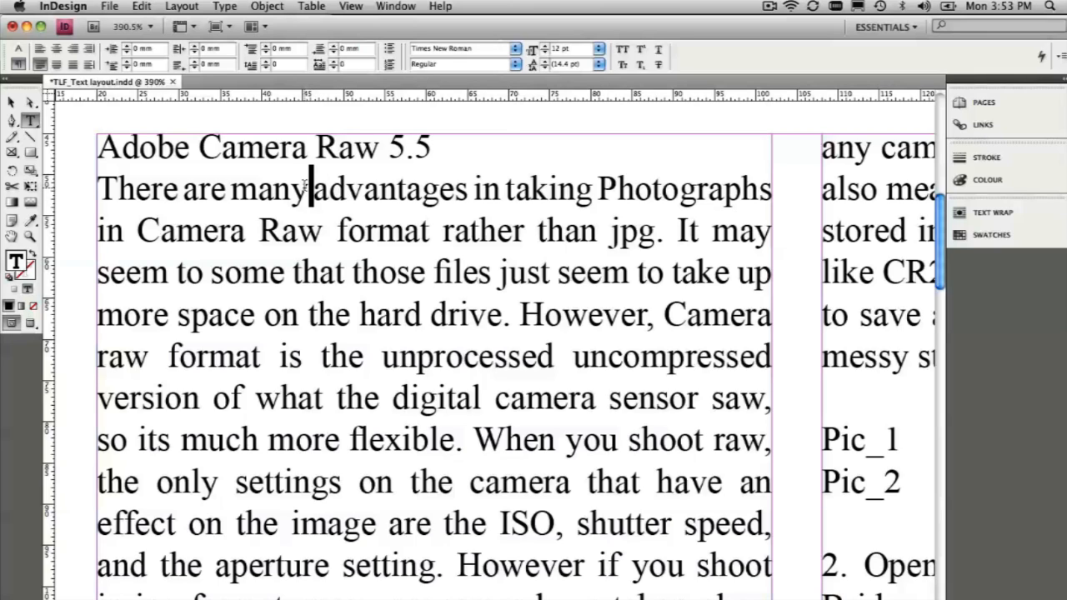
{"action": "double_click", "coordinate": [380, 357]}
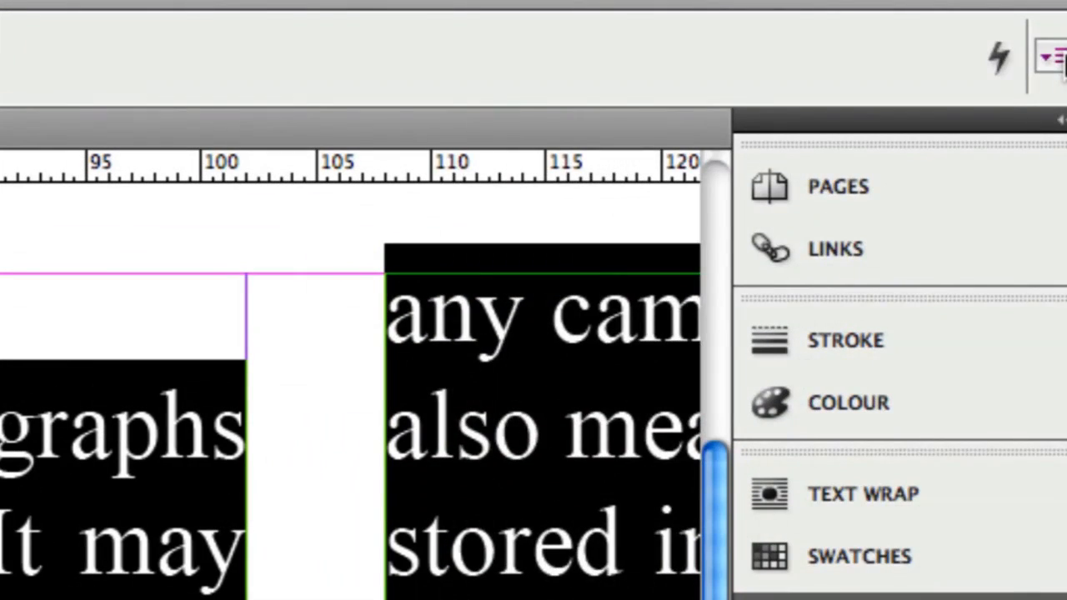
Reach the Justification settings from the Control panel flyout menu
{"action": "left_click", "coordinate": [1044, 57]}
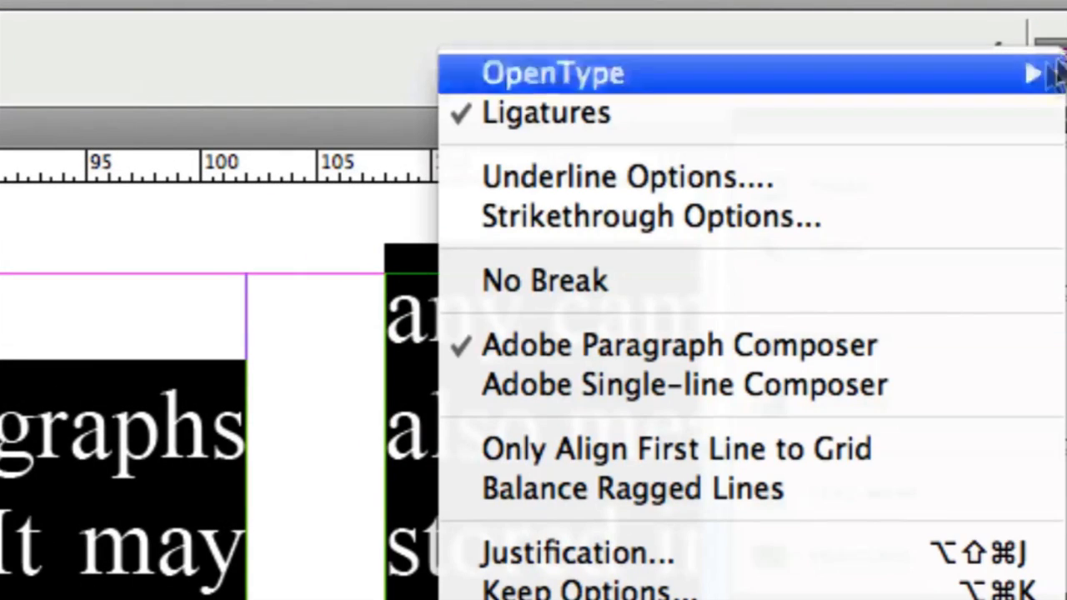
{"action": "mouse_move", "coordinate": [651, 534]}
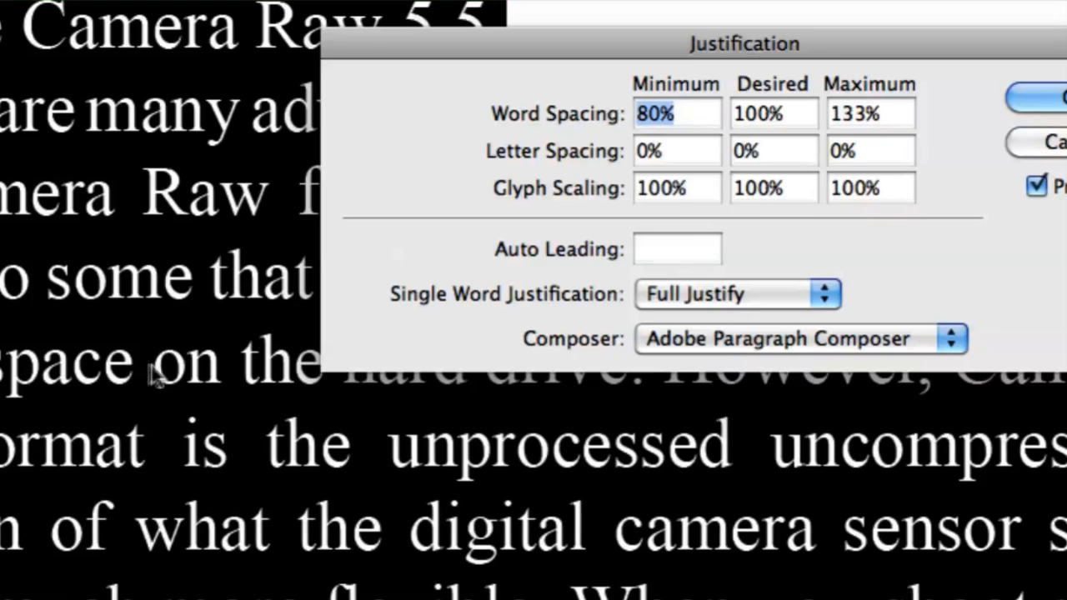
{"action": "mouse_move", "coordinate": [175, 434]}
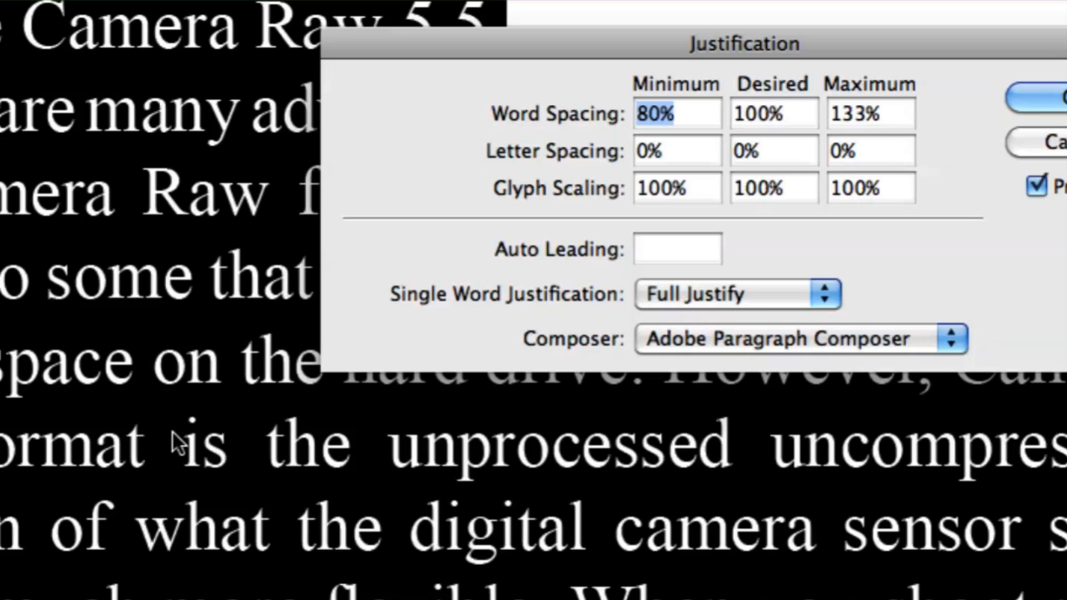
{"action": "mouse_move", "coordinate": [291, 442]}
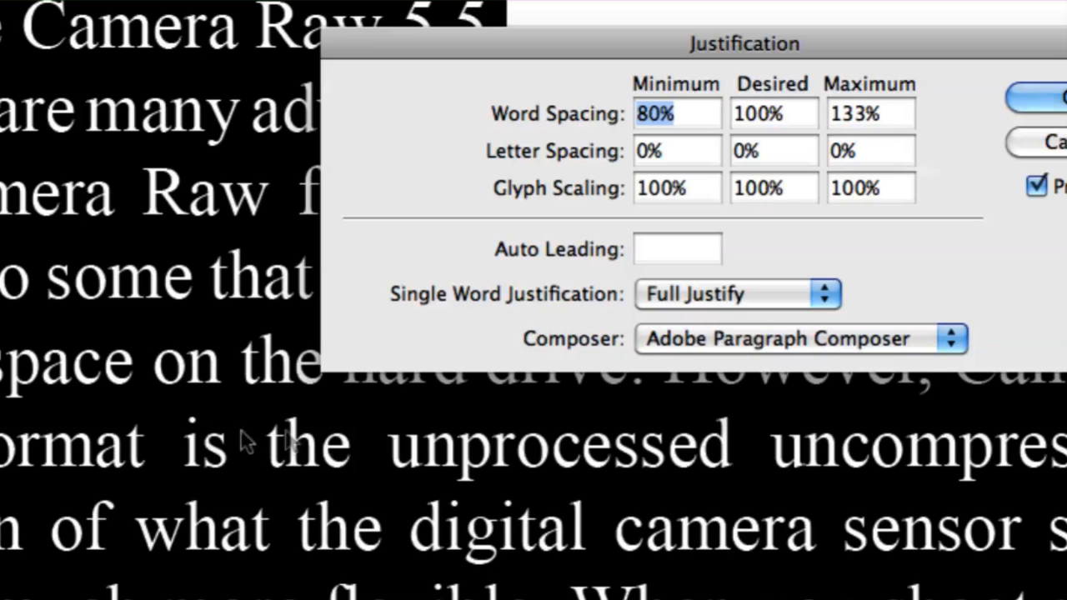
{"action": "mouse_move", "coordinate": [425, 464]}
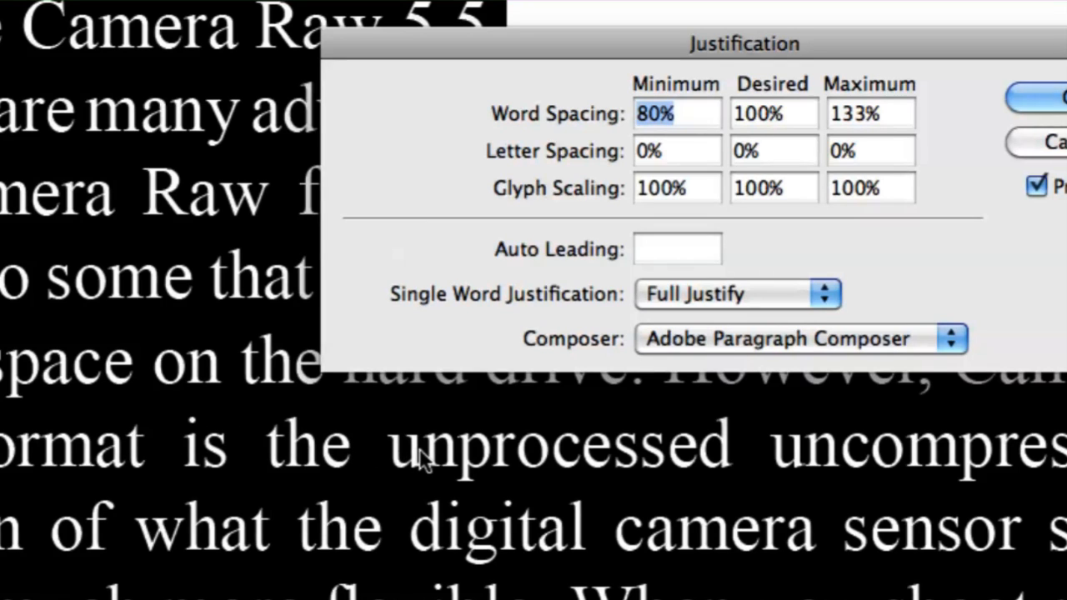
{"action": "mouse_move", "coordinate": [259, 476]}
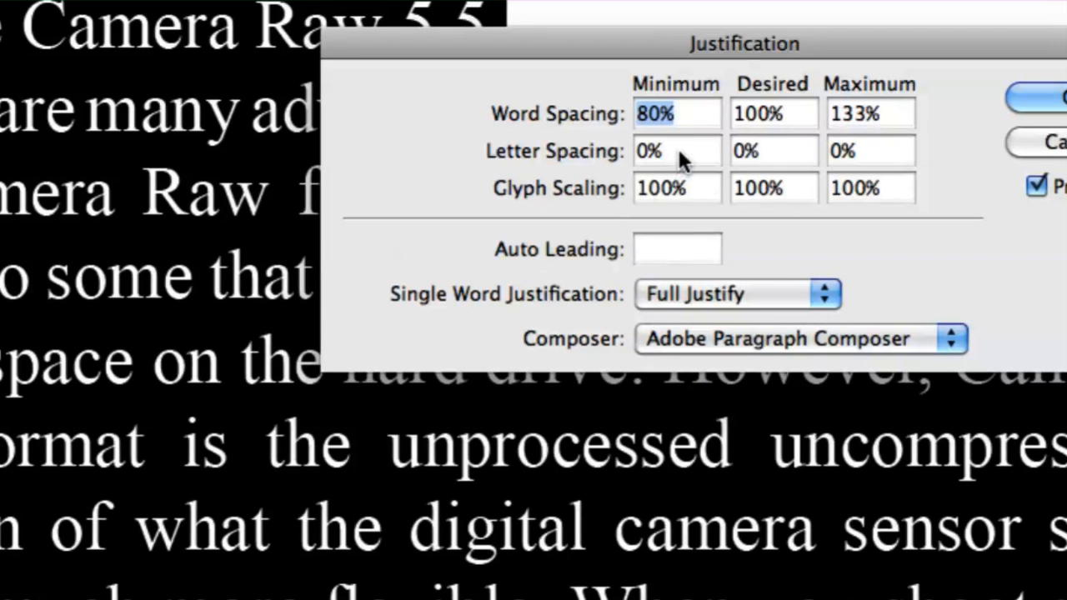
Set Letter Spacing minimum to -5% and maximum to 5%
{"action": "left_click", "coordinate": [670, 150]}
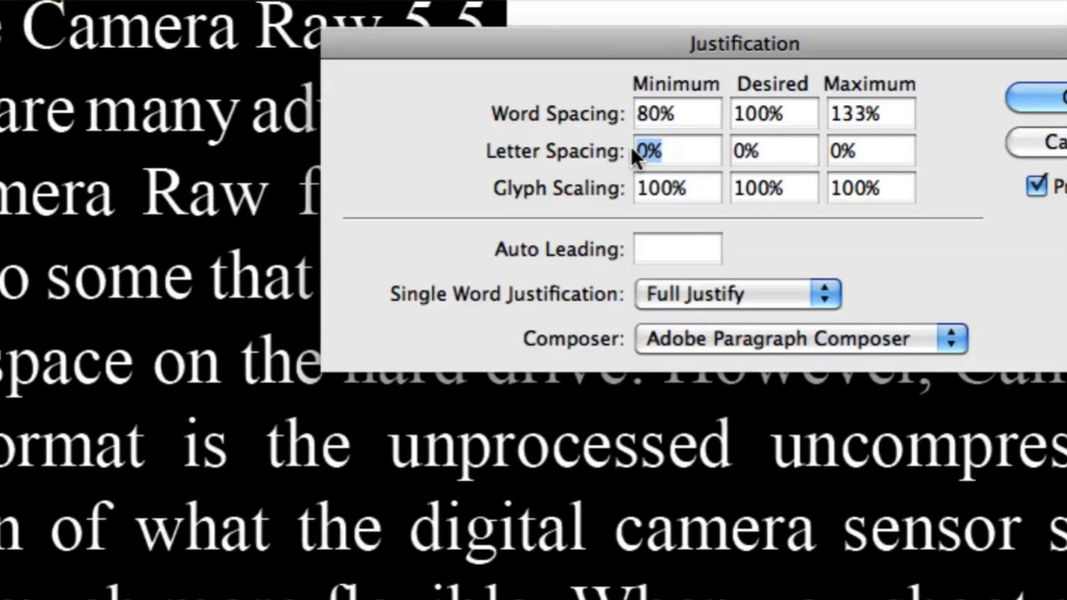
{"action": "type", "text": "-5"}
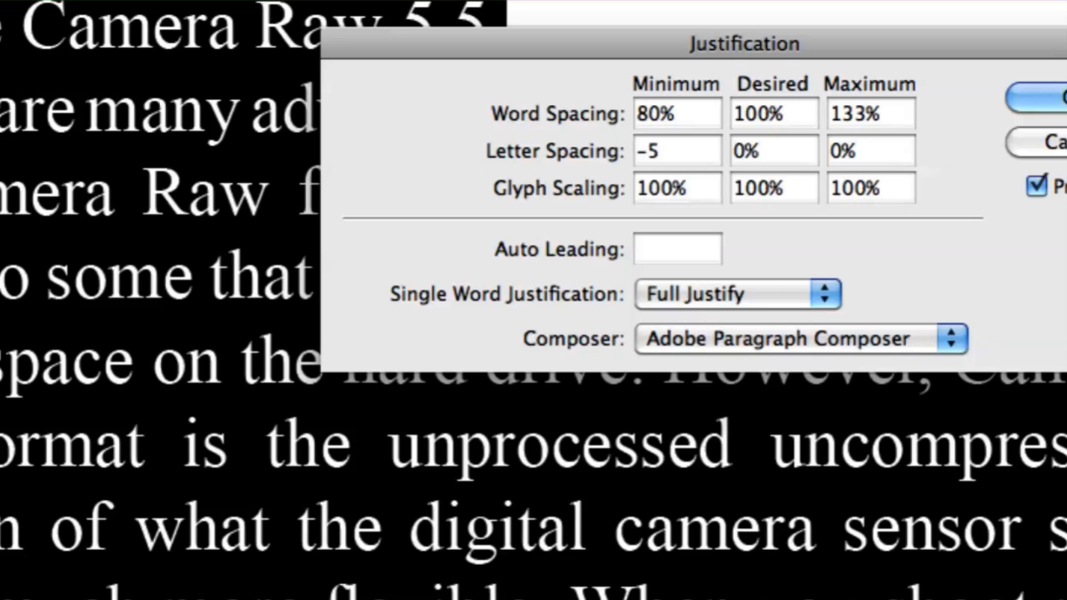
{"action": "left_click", "coordinate": [773, 150]}
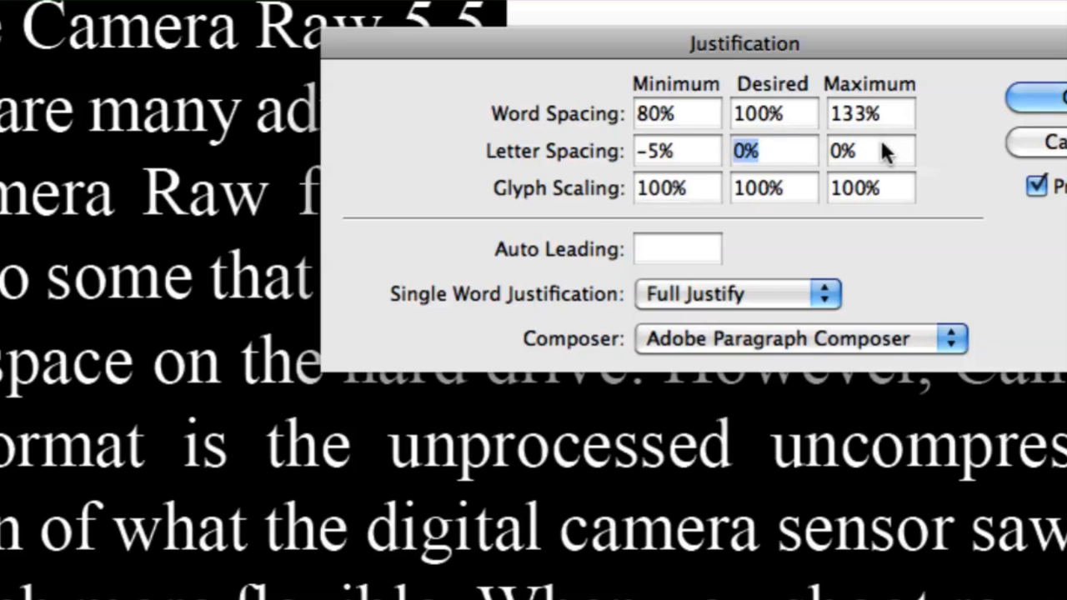
{"action": "type", "text": "5"}
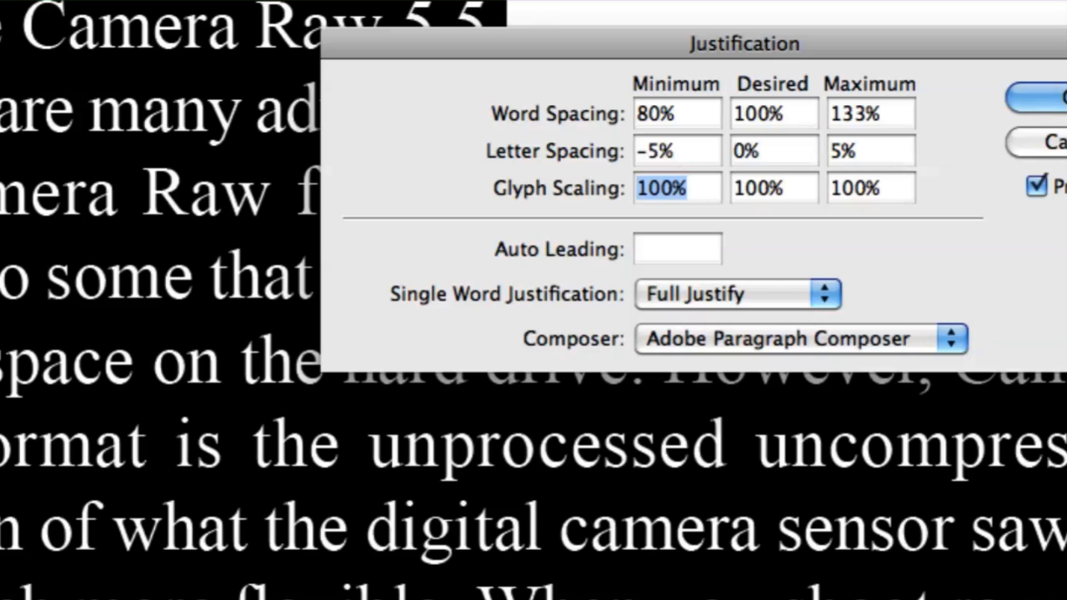
{"action": "mouse_move", "coordinate": [818, 163]}
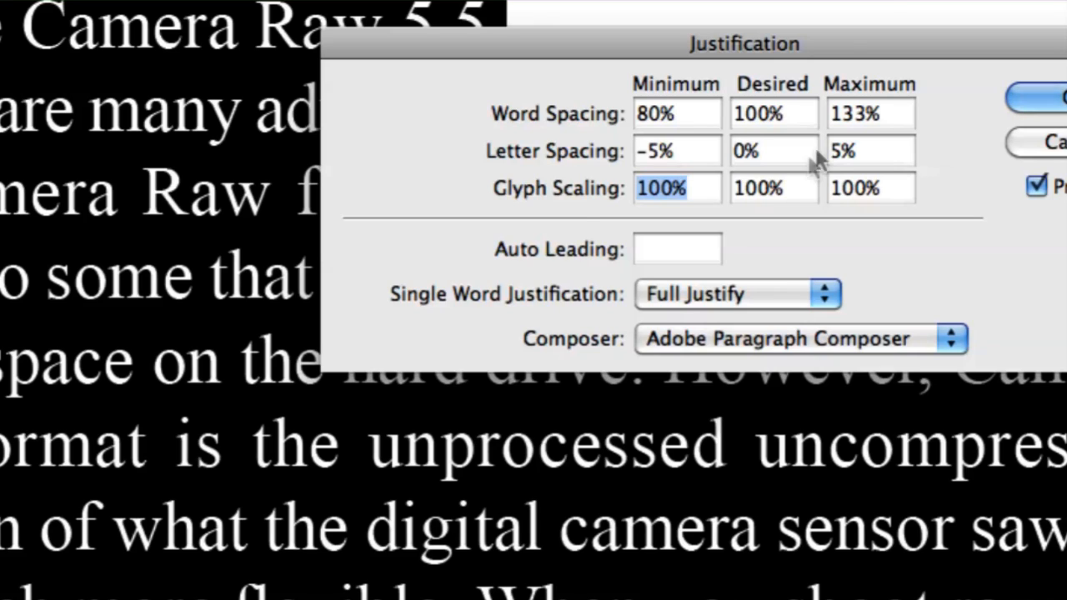
{"action": "mouse_move", "coordinate": [580, 202]}
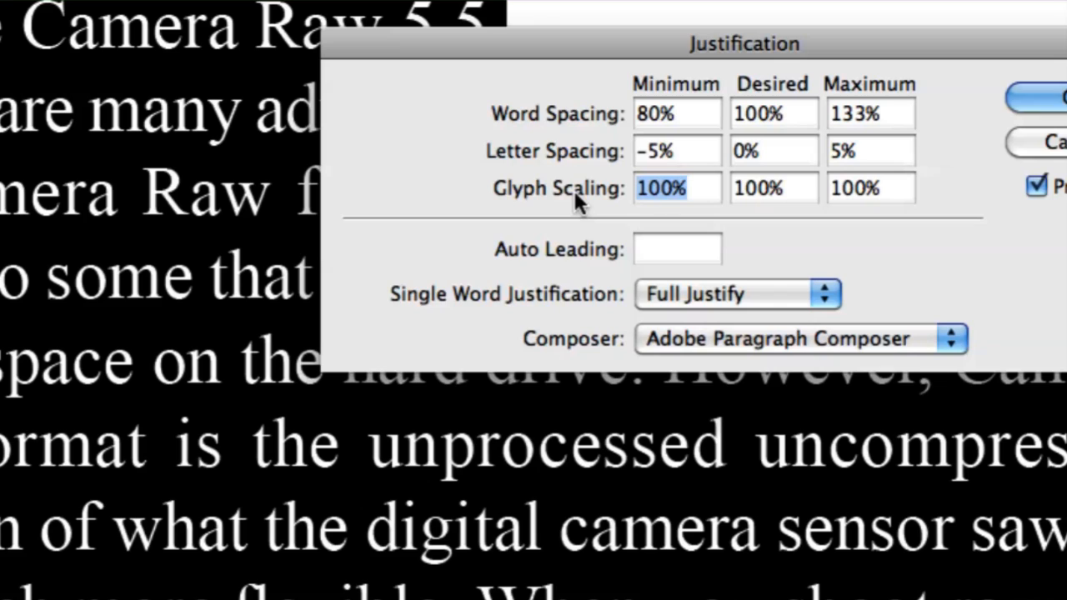
Set Glyph Scaling to 98–102% and apply the justification settings
{"action": "type", "text": "98%"}
{"action": "left_click", "coordinate": [870, 187]}
{"action": "type", "text": "102"}
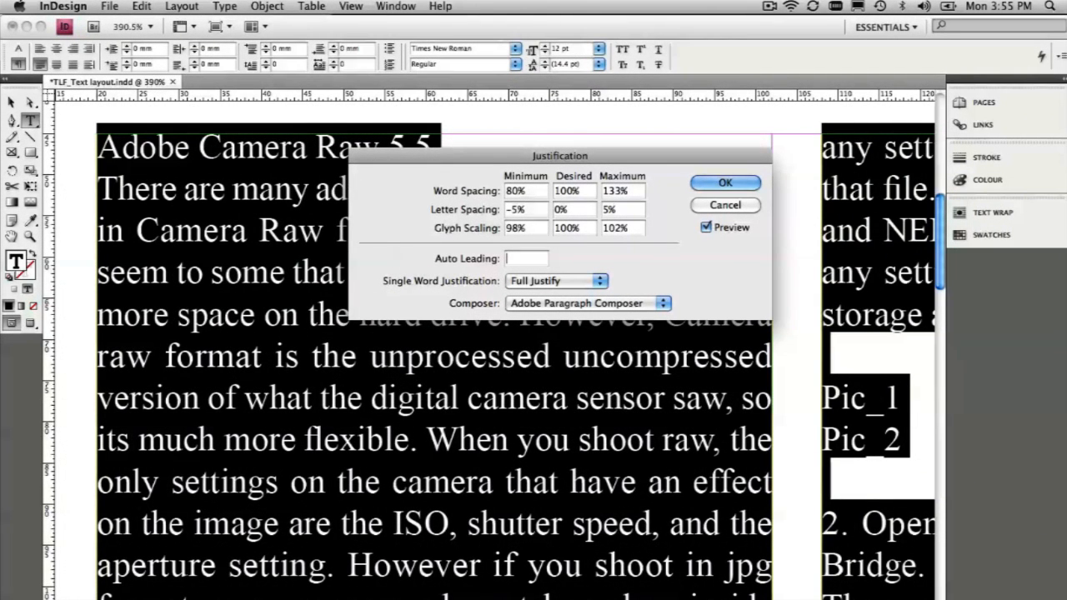
{"action": "left_click", "coordinate": [723, 182]}
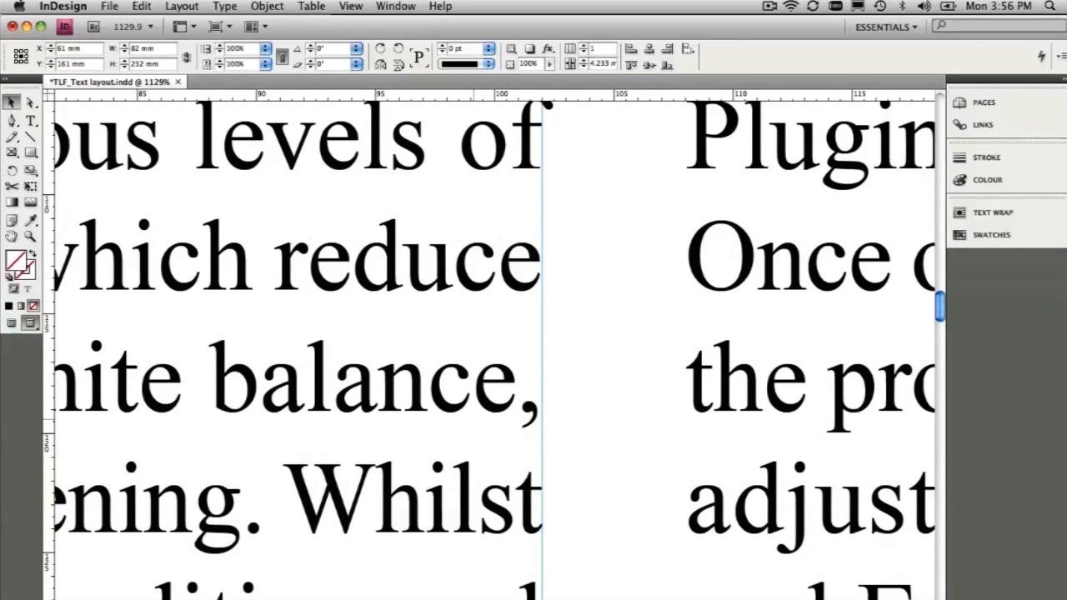
Scroll down the columns and open the Type menu
{"action": "scroll", "scroll_direction": "down", "scroll_amount": 3}
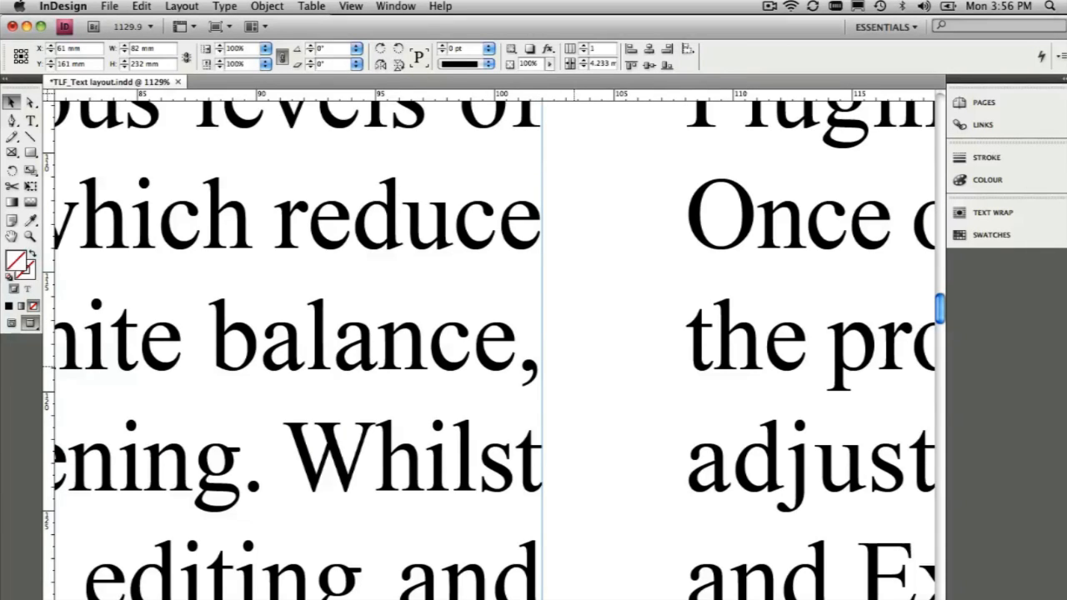
{"action": "scroll", "scroll_direction": "down", "scroll_amount": 3}
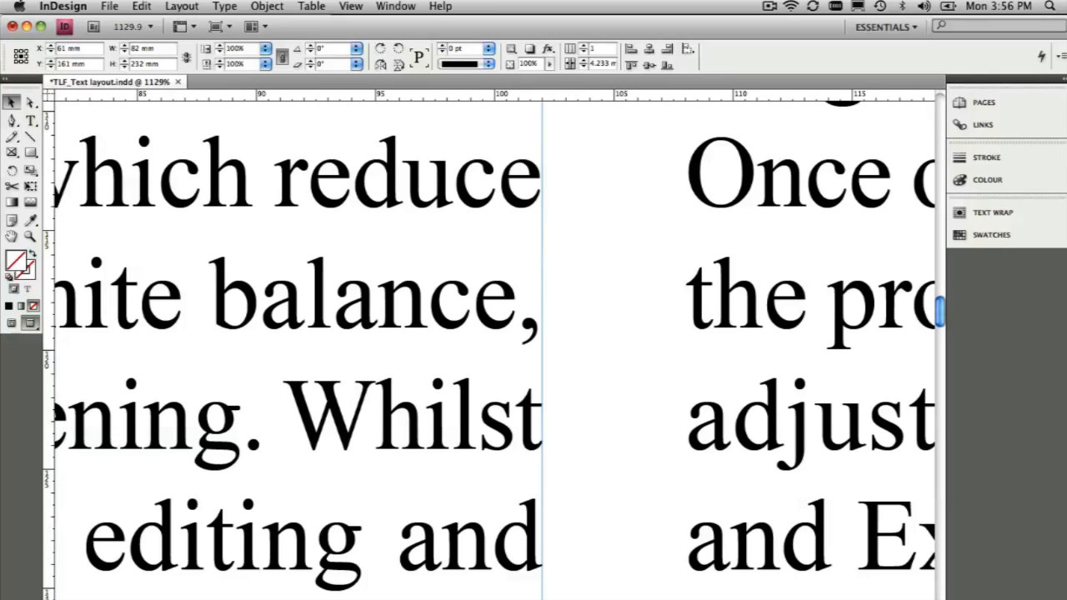
{"action": "left_click", "coordinate": [224, 6]}
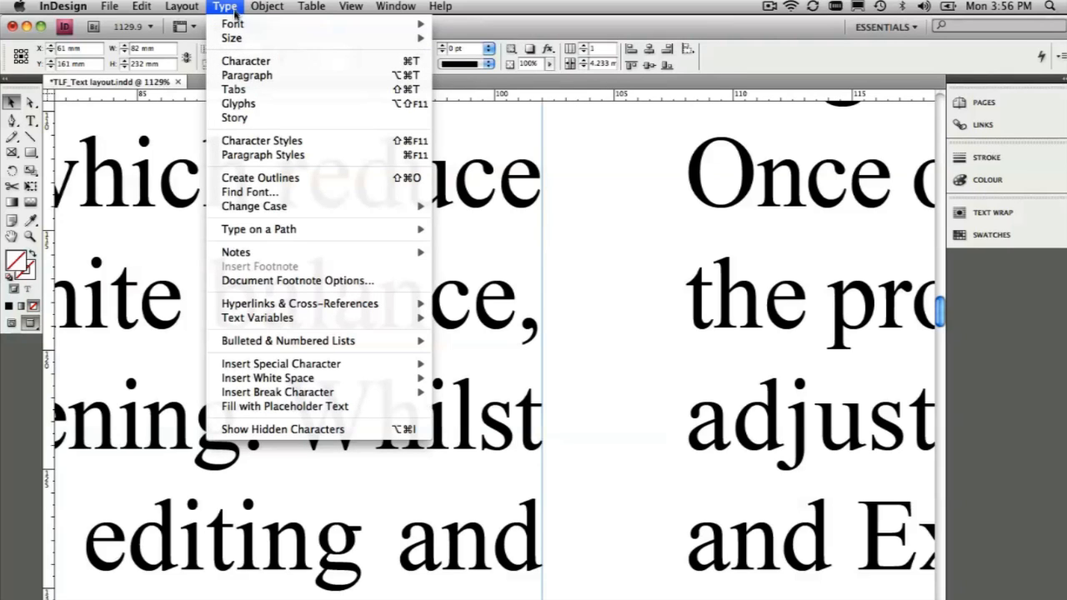
{"action": "mouse_move", "coordinate": [233, 117]}
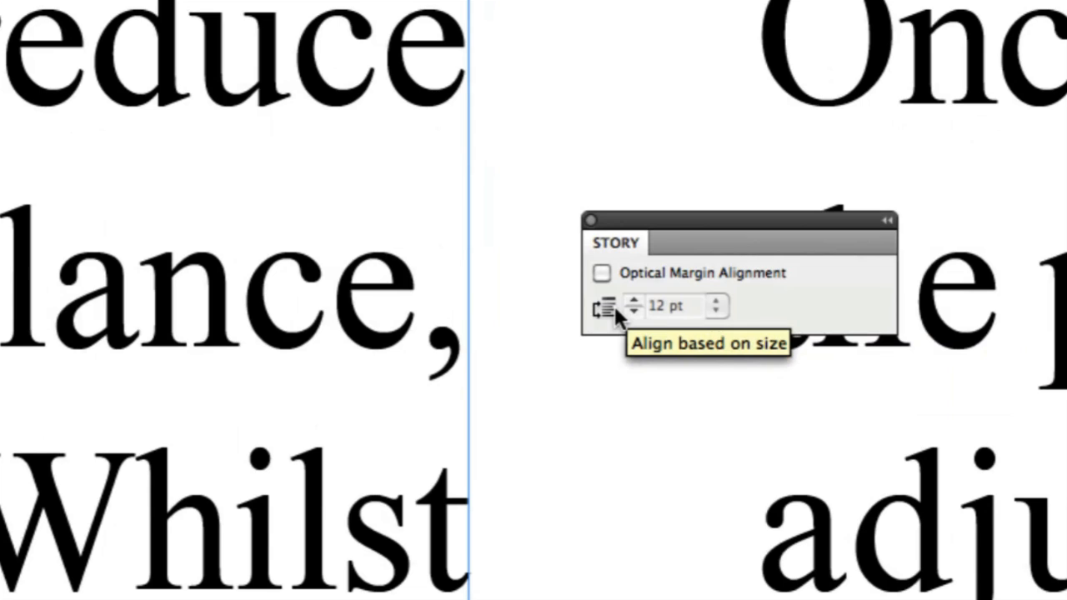
Tick Optical Margin Alignment in the Story panel so punctuation hangs past the edge
{"action": "left_click", "coordinate": [600, 273]}
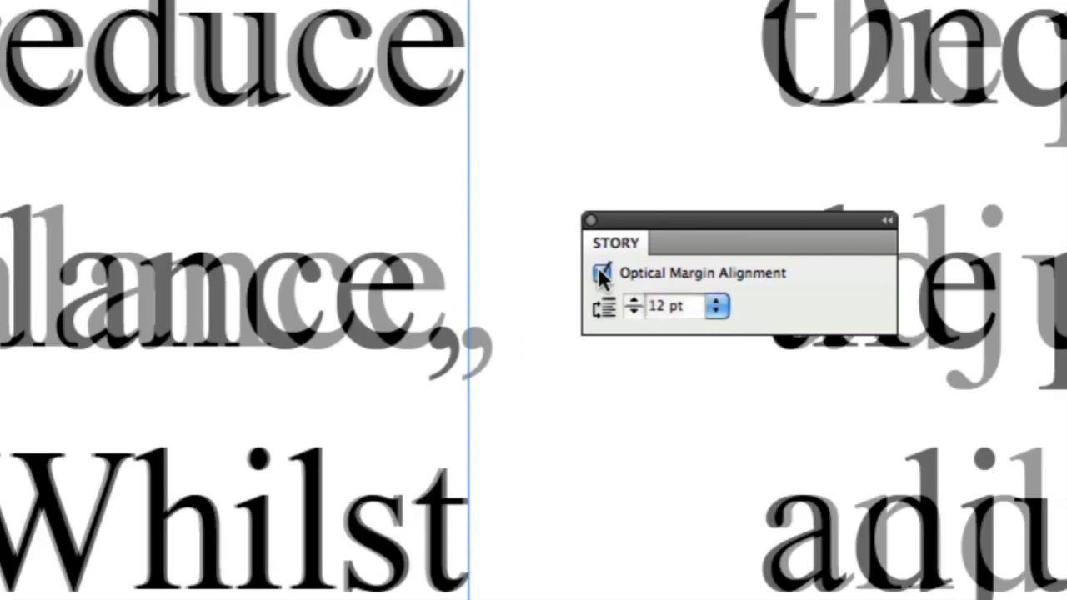
{"action": "left_click", "coordinate": [602, 274]}
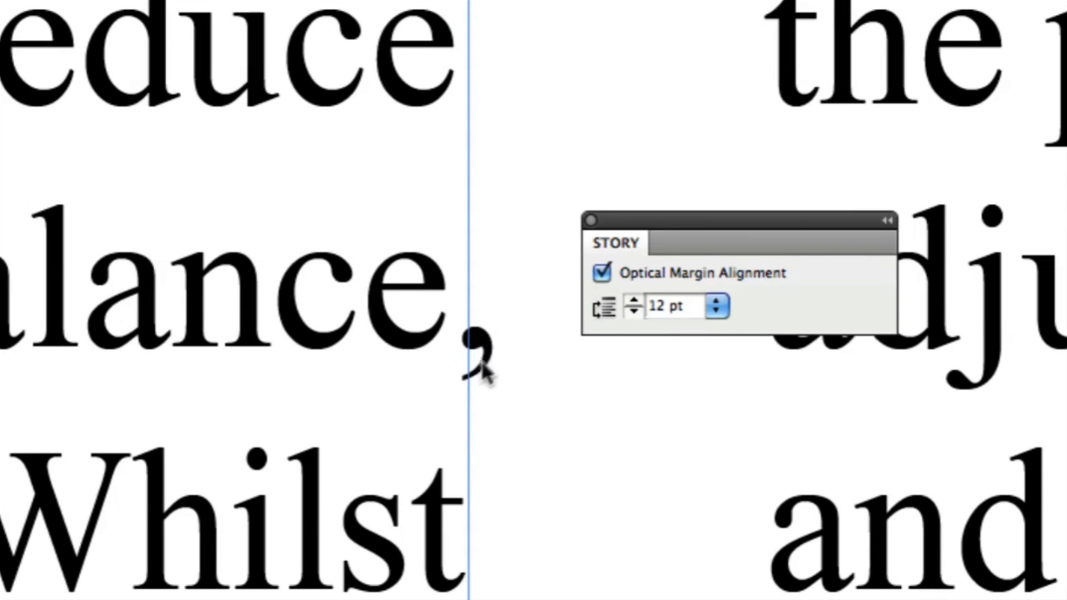
{"action": "mouse_move", "coordinate": [483, 401]}
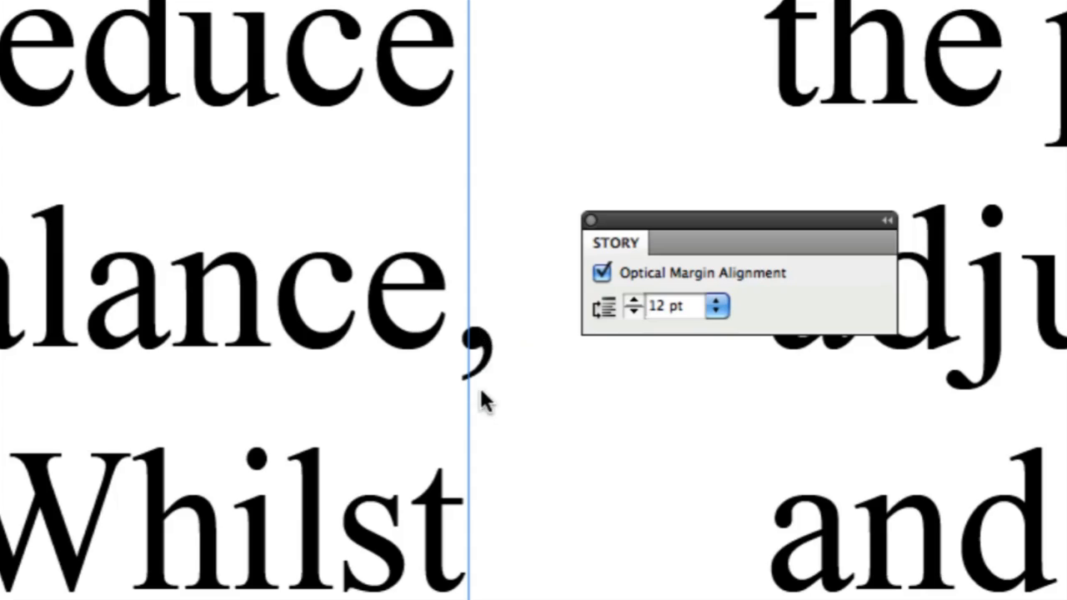